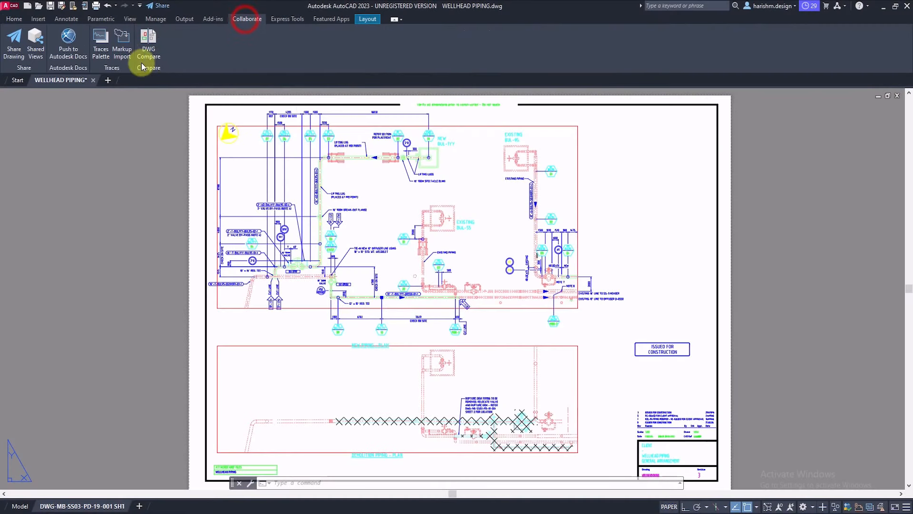
- Start Markup Import and pick the Mechanical - Multileaders PDF markup file
left_click(122, 44)
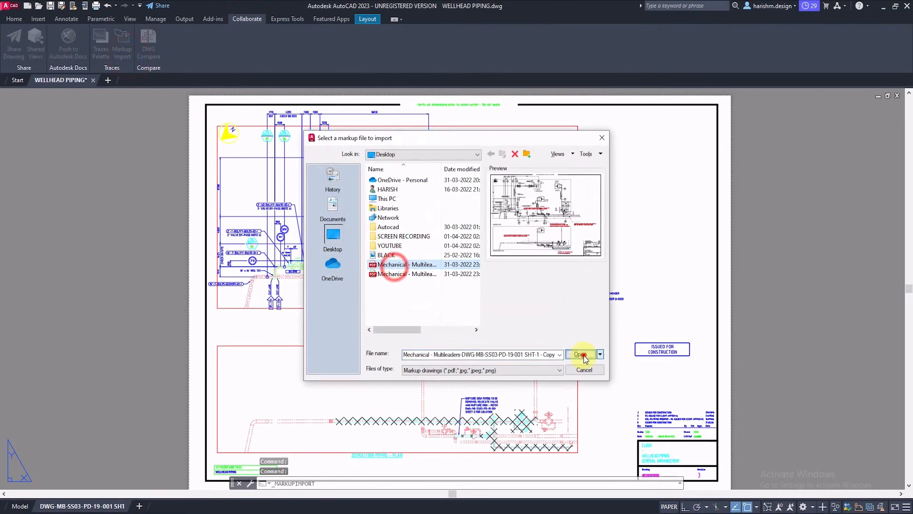
- Bring the chosen markup PDF onto the wellhead piping sheet and accept its placement
left_click(581, 355)
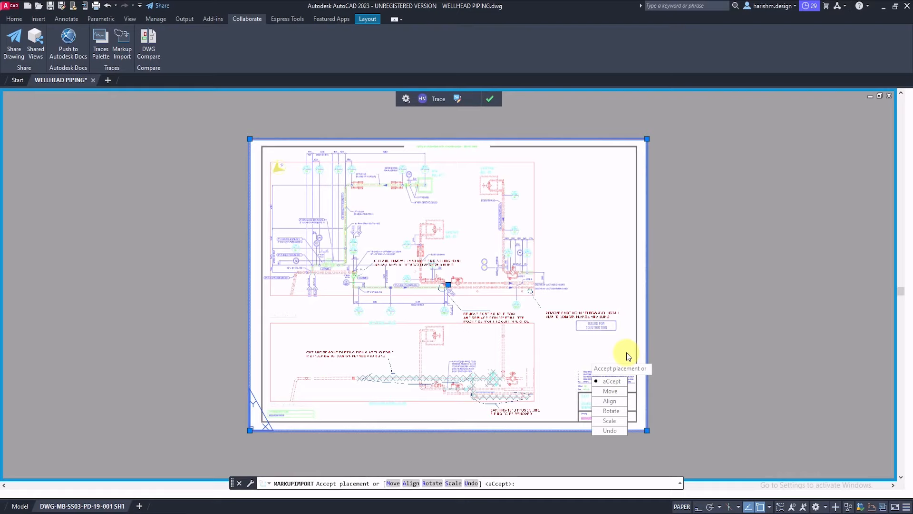
mouse_move(611, 381)
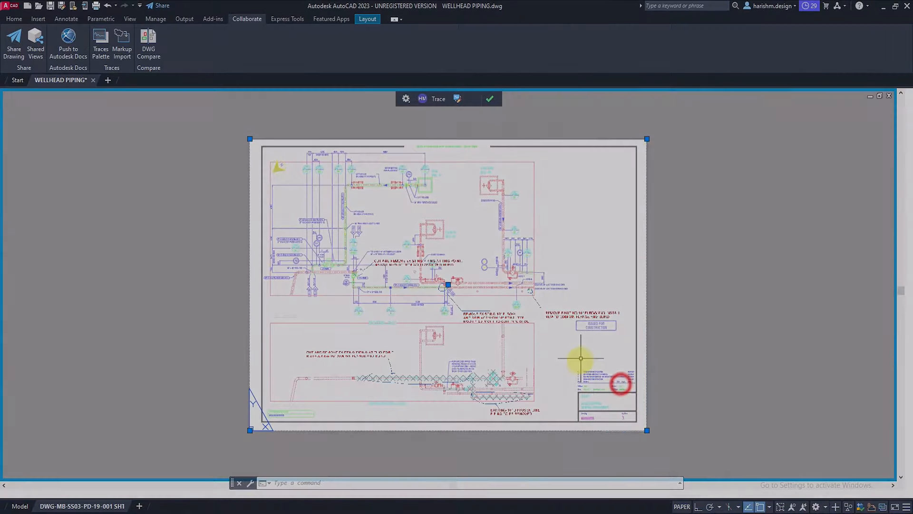
- Toggle Drawing Background and raise the markup transparency in the trace settings
left_click(405, 98)
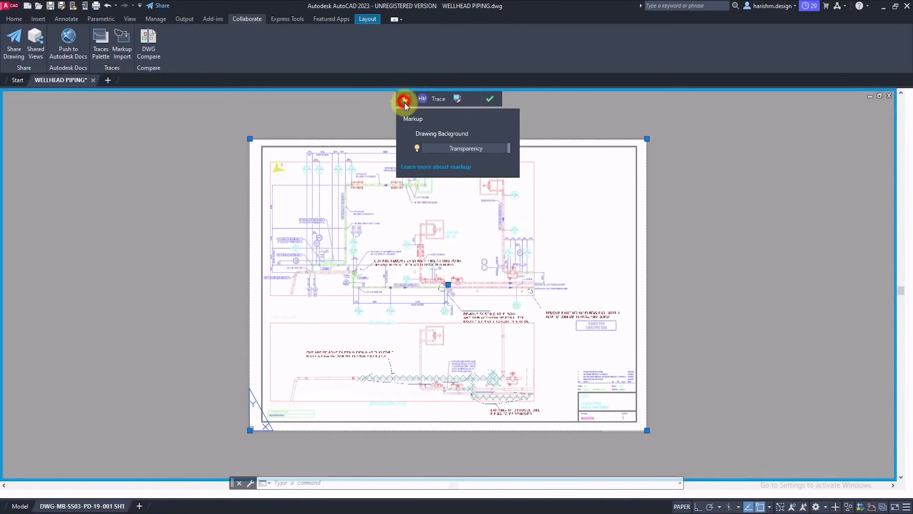
left_click(417, 147)
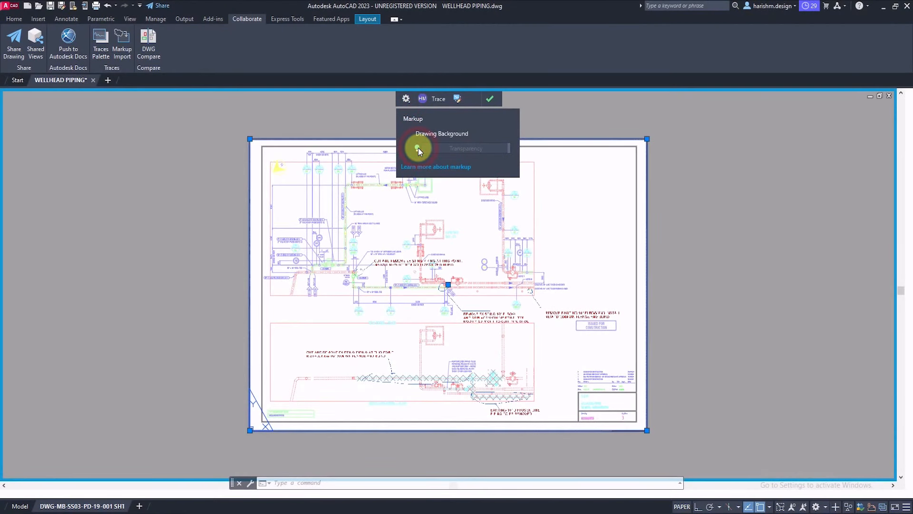
left_click_drag(419, 149, 507, 148)
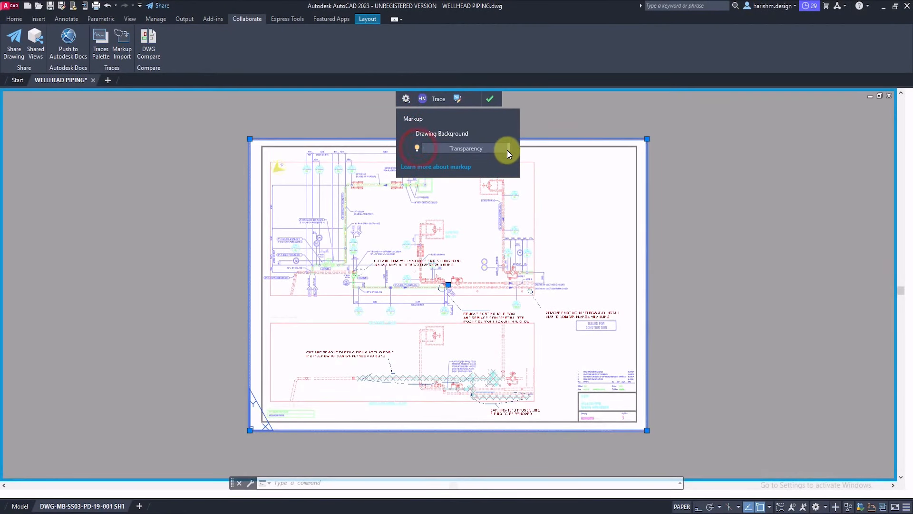
left_click_drag(508, 148, 497, 148)
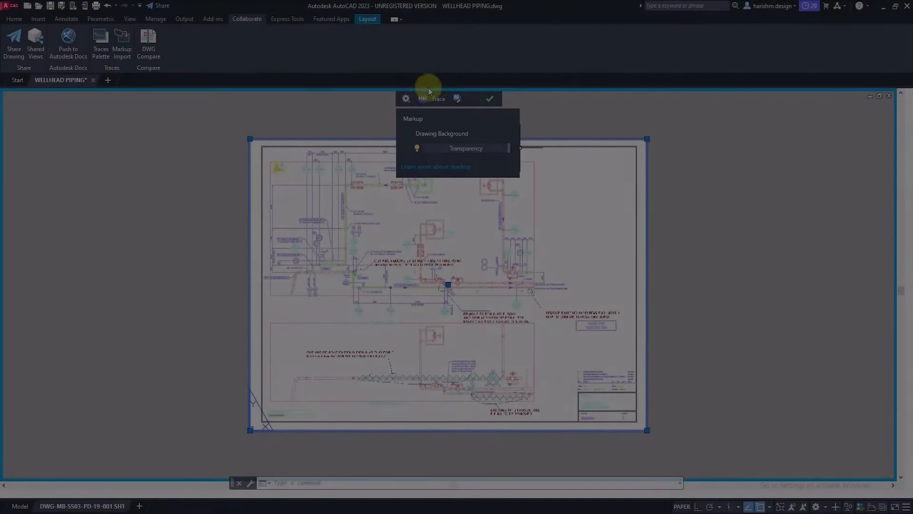
left_click(456, 98)
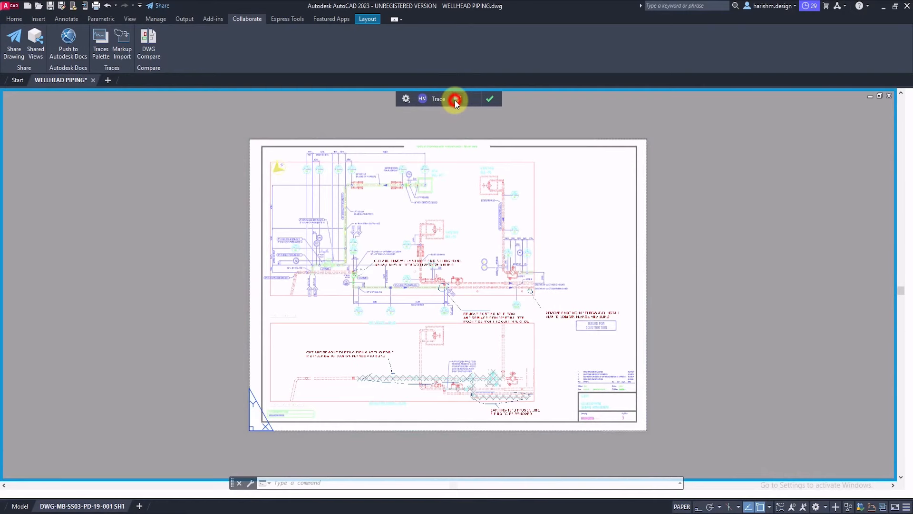
- Convert the cut-piping/new-flange markup note into Mtext with Markup Assist and place it
left_click(455, 98)
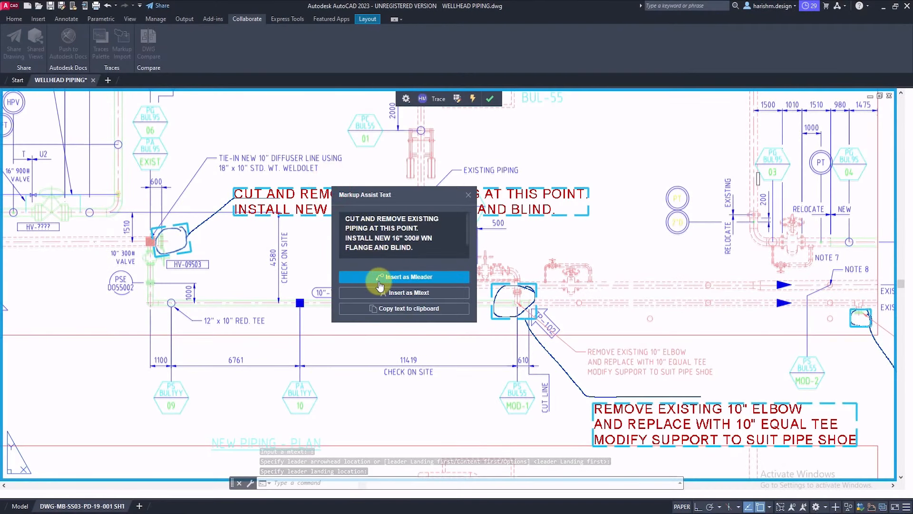
left_click(405, 276)
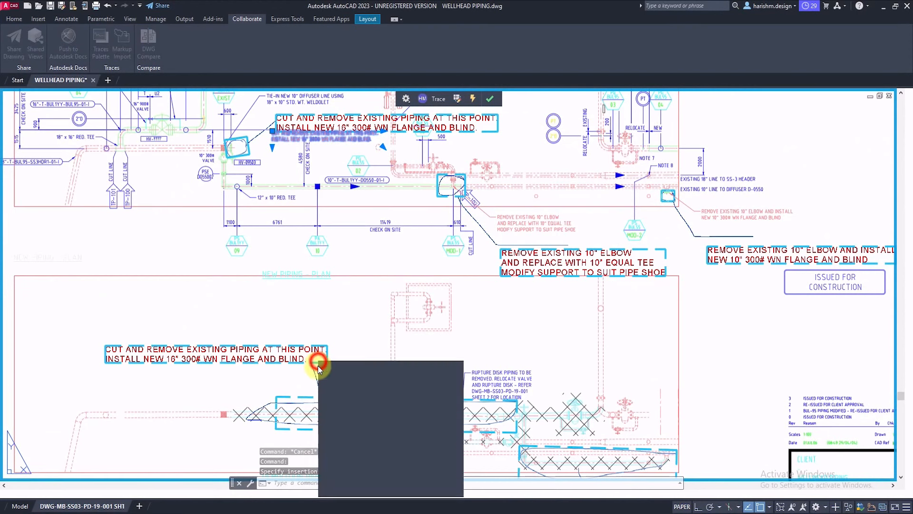
left_click(318, 365)
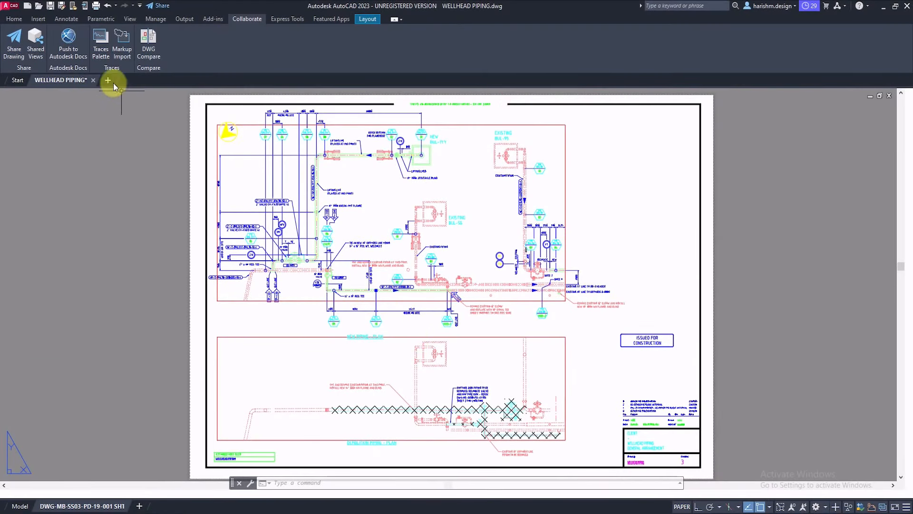
- Show the Traces palette listing the new trace modified today
left_click(100, 44)
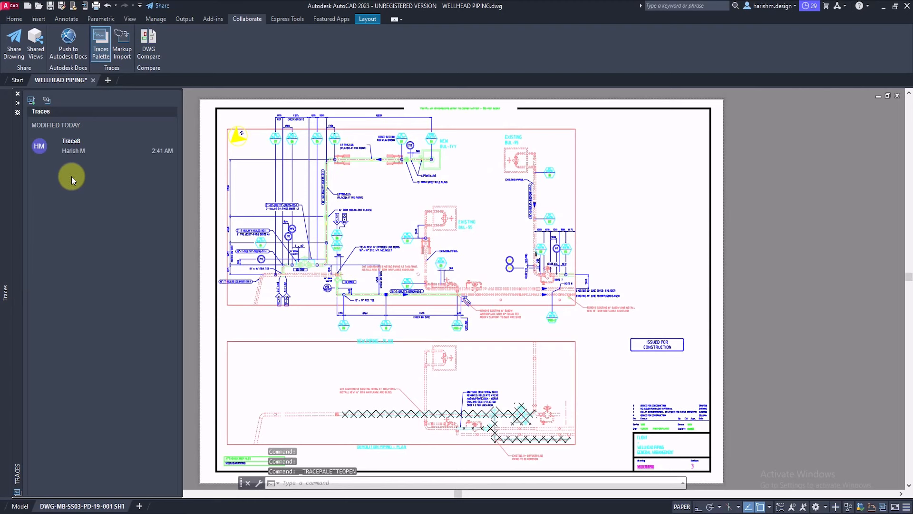